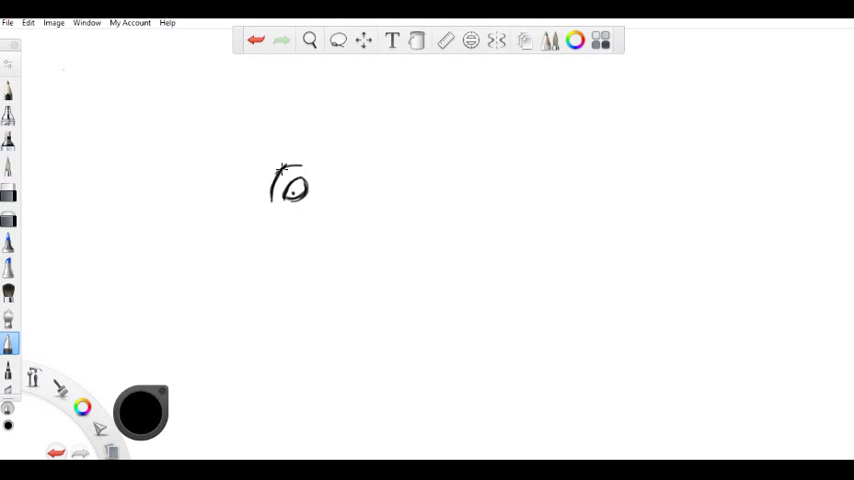
Sketch the lizard's curved brow and eye, sweeping the head outline down into the snout.
{"action": "left_click_drag", "start_coordinate": [300, 160], "coordinate": [255, 205]}
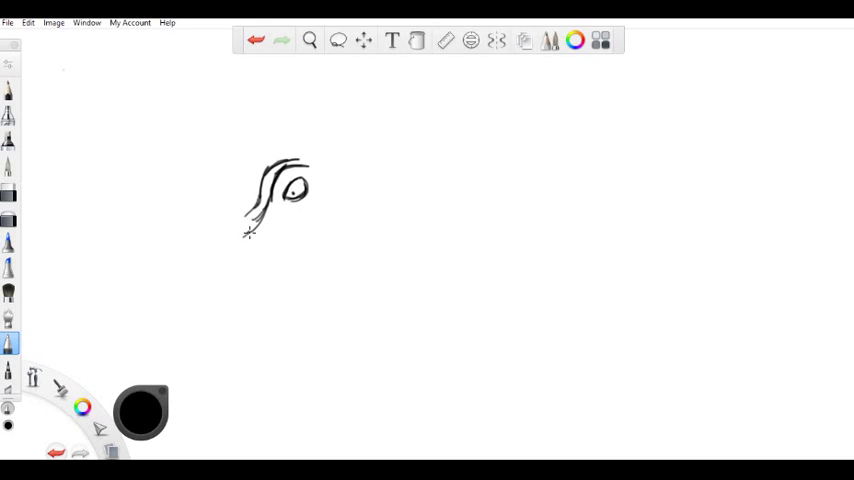
{"action": "left_click_drag", "start_coordinate": [250, 232], "coordinate": [235, 245]}
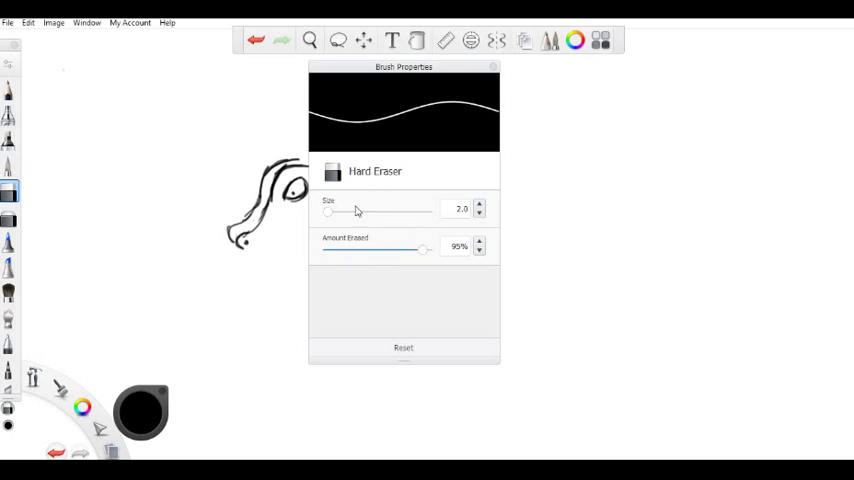
Set the hard eraser's size to 2 in Brush Properties.
{"action": "left_click", "coordinate": [492, 67]}
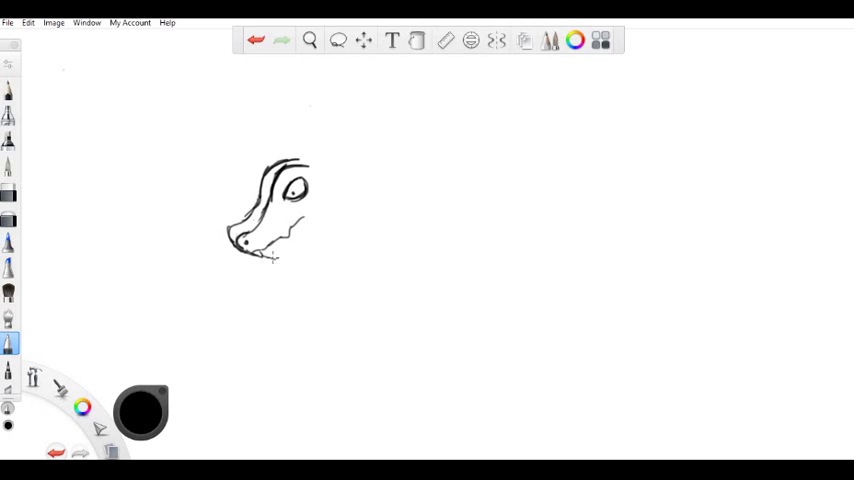
Draw the jaw back toward the neck, erase stray snout lines, and extend the top outline past the eye.
{"action": "left_click_drag", "start_coordinate": [275, 255], "coordinate": [340, 200]}
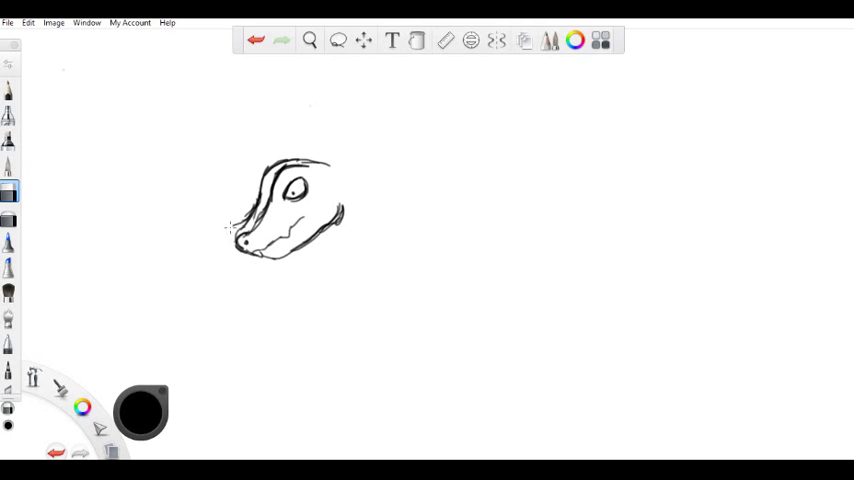
{"action": "left_click", "coordinate": [8, 343]}
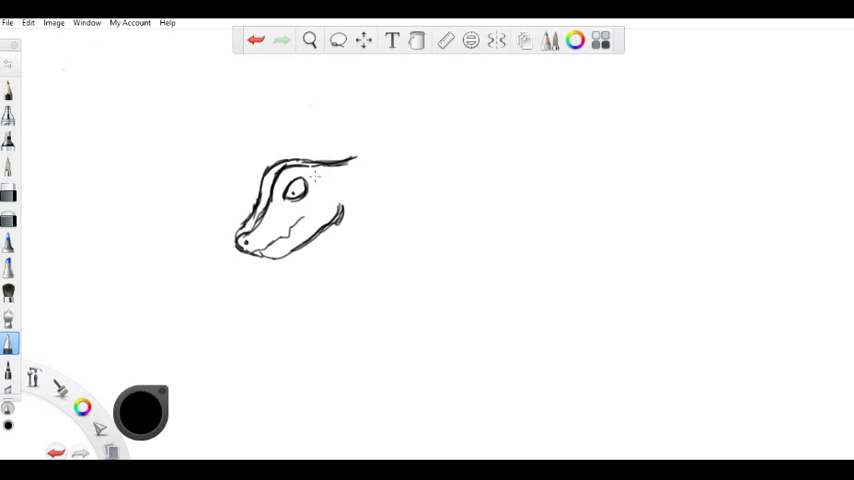
{"action": "left_click_drag", "start_coordinate": [330, 160], "coordinate": [370, 155]}
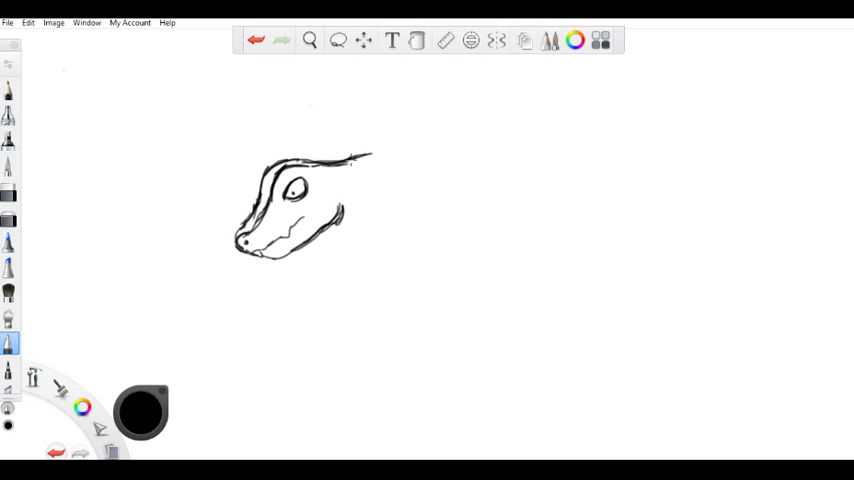
Draw small spikes behind the head and a large cross-hatched wing rising from it.
{"action": "left_click_drag", "start_coordinate": [355, 165], "coordinate": [418, 95]}
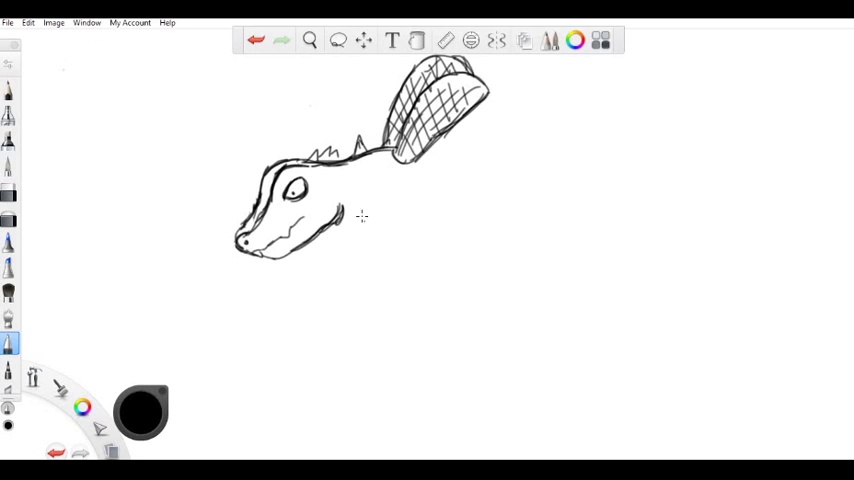
Sketch sparking wires, a grid-paneled upper arm plate, and an angled lower arm segment.
{"action": "left_click_drag", "start_coordinate": [360, 185], "coordinate": [365, 205]}
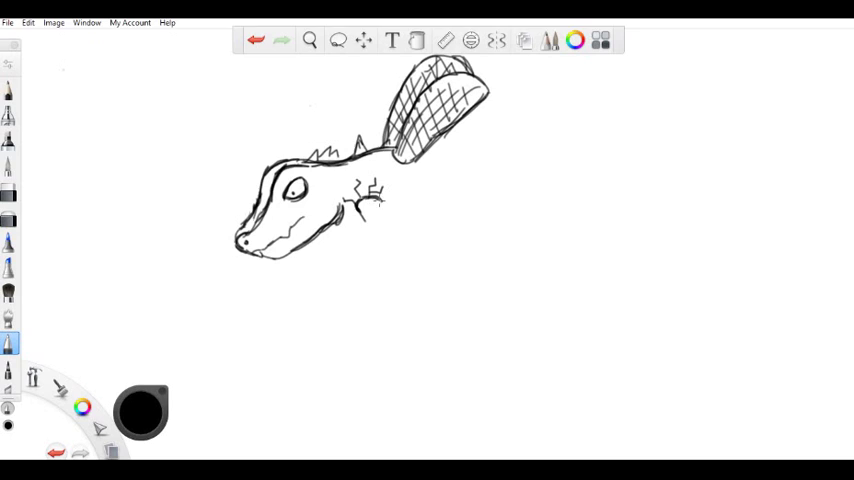
{"action": "left_click_drag", "start_coordinate": [360, 205], "coordinate": [395, 245]}
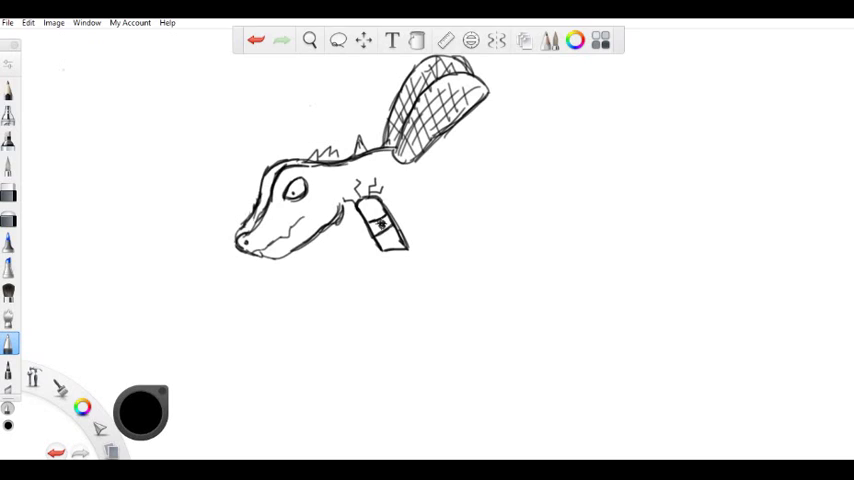
{"action": "left_click_drag", "start_coordinate": [370, 210], "coordinate": [390, 240]}
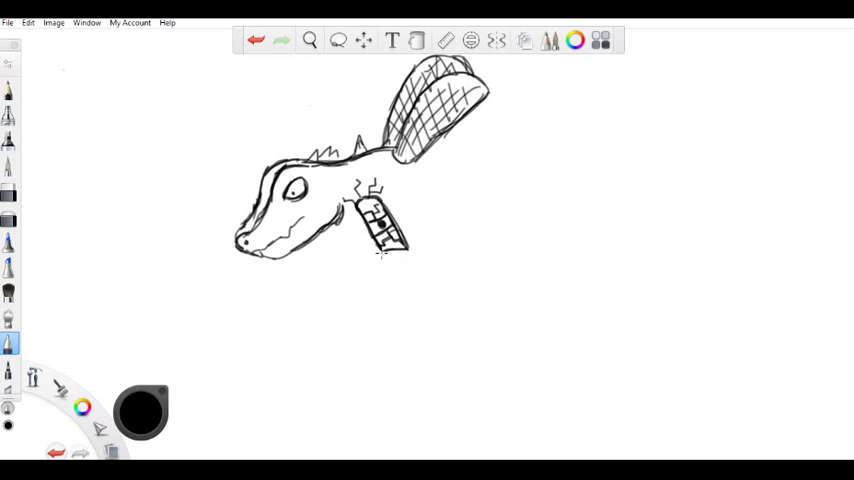
{"action": "left_click_drag", "start_coordinate": [390, 250], "coordinate": [355, 285]}
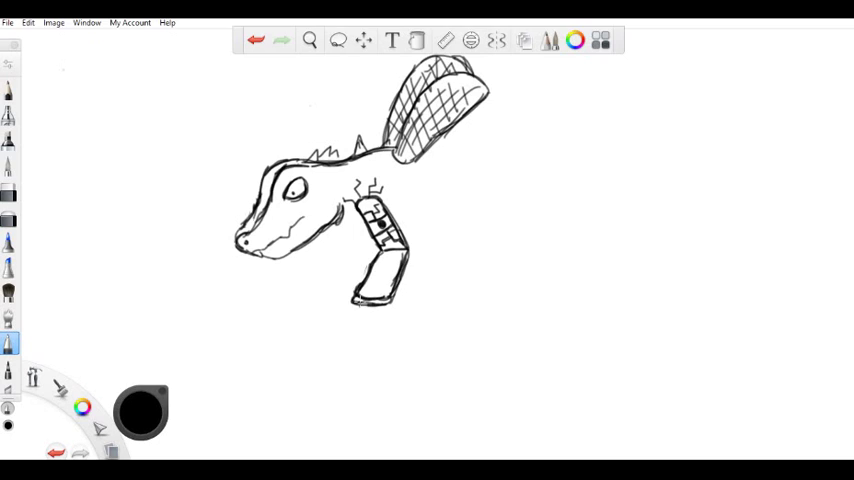
Lightly sketch the lower arm stretching far down and left to a rounded end.
{"action": "left_click", "coordinate": [7, 192]}
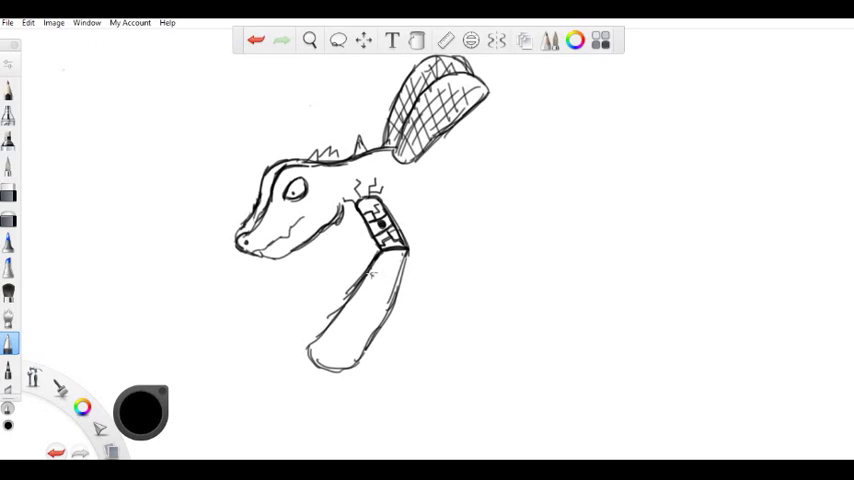
{"action": "left_click_drag", "start_coordinate": [390, 260], "coordinate": [320, 355]}
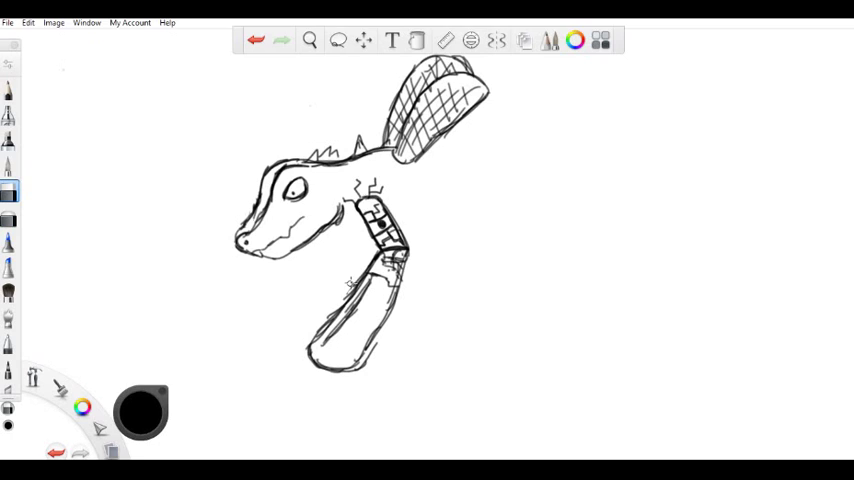
Switch to the darker inking pen brush for bold outlines.
{"action": "left_click", "coordinate": [8, 343]}
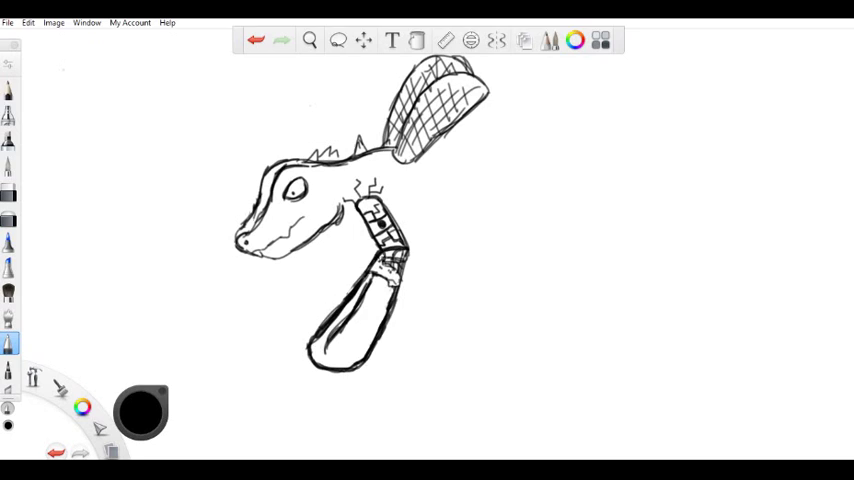
{"action": "mouse_move", "coordinate": [432, 188]}
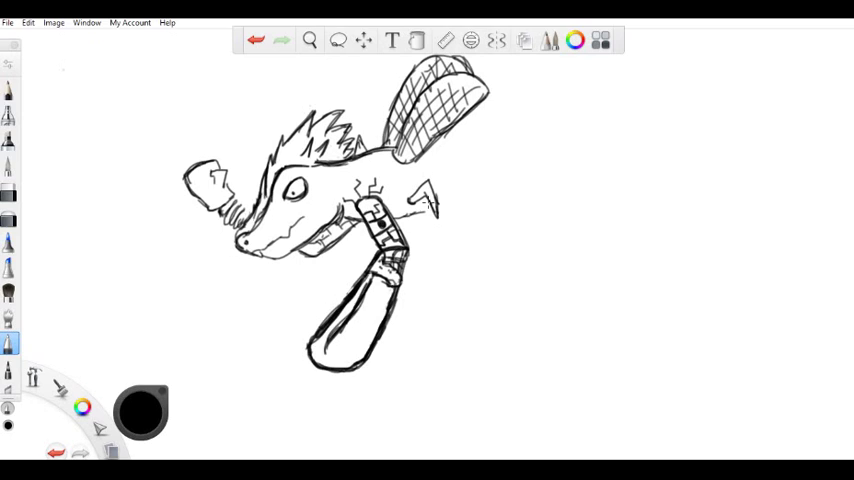
Draw the creature's body outline extending behind the head.
{"action": "left_click_drag", "start_coordinate": [425, 195], "coordinate": [450, 235]}
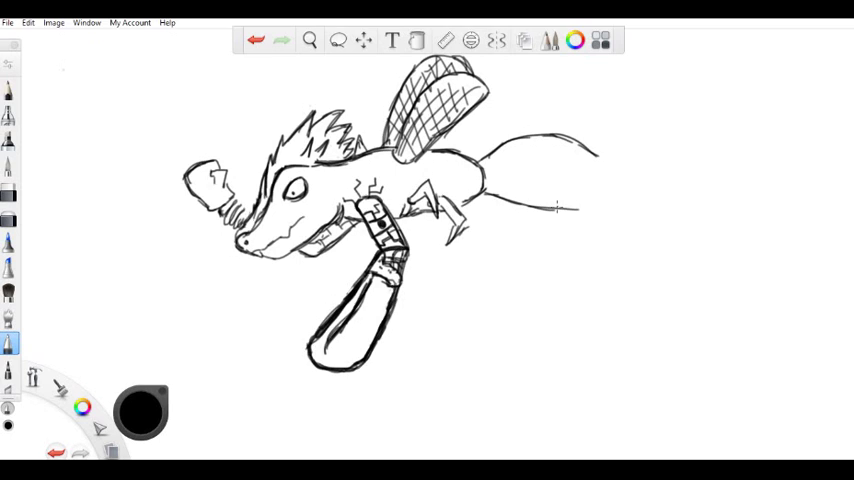
Draw the tail's lower edge curving down, the flared fin tip, and the upper edge.
{"action": "left_click_drag", "start_coordinate": [555, 205], "coordinate": [655, 305]}
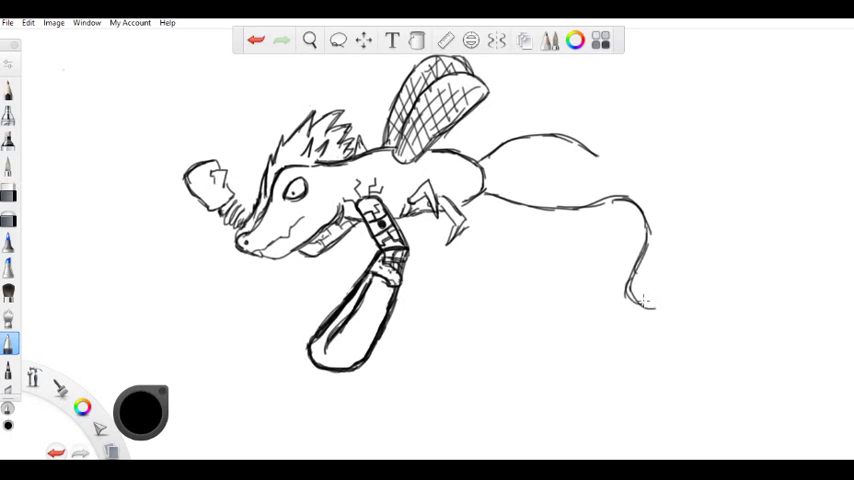
{"action": "left_click_drag", "start_coordinate": [655, 310], "coordinate": [690, 340]}
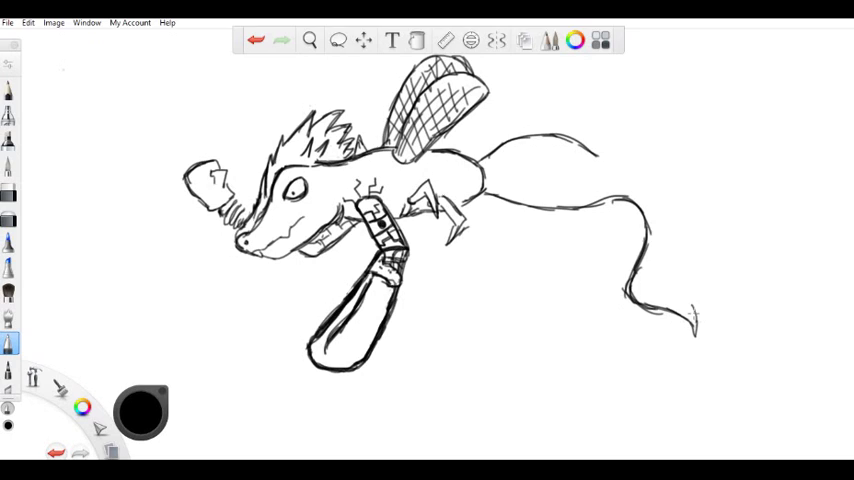
{"action": "left_click_drag", "start_coordinate": [600, 155], "coordinate": [695, 320]}
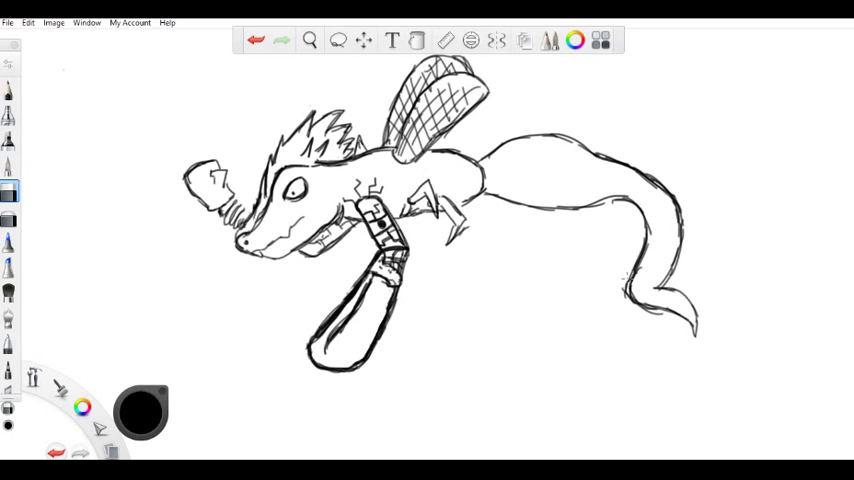
Pick a brush from the palette for the tail spikes and leg claws.
{"action": "left_click", "coordinate": [9, 343]}
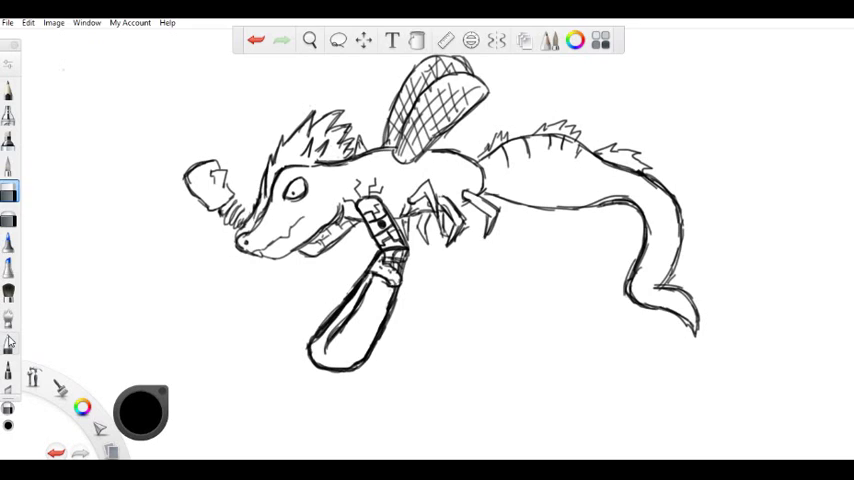
Switch to the pen and add angular patch panels on the tail and lines near the neck.
{"action": "left_click", "coordinate": [8, 343]}
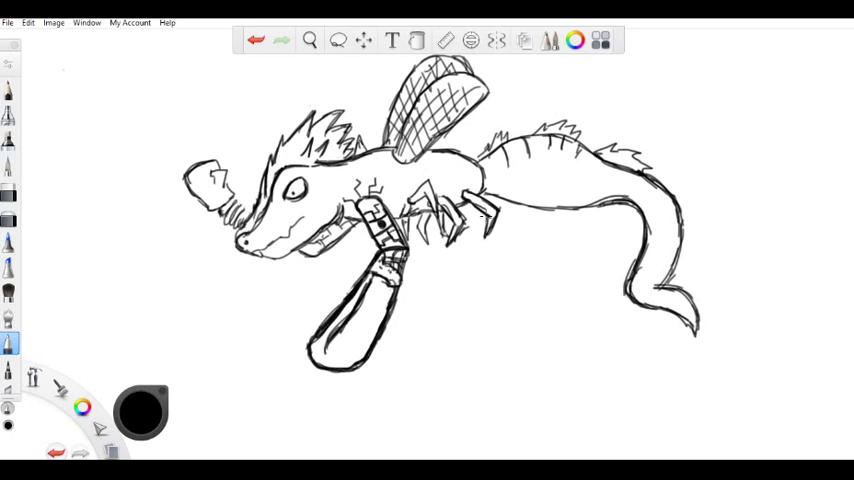
{"action": "left_click", "coordinate": [450, 225]}
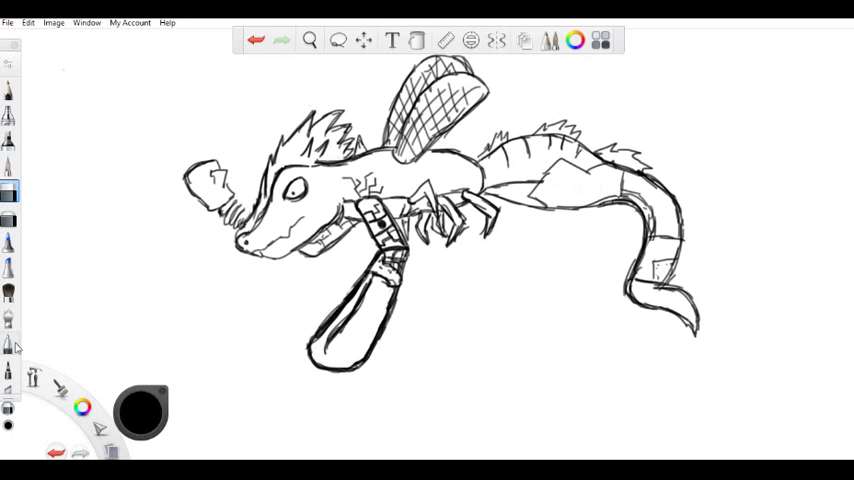
{"action": "left_click", "coordinate": [8, 343]}
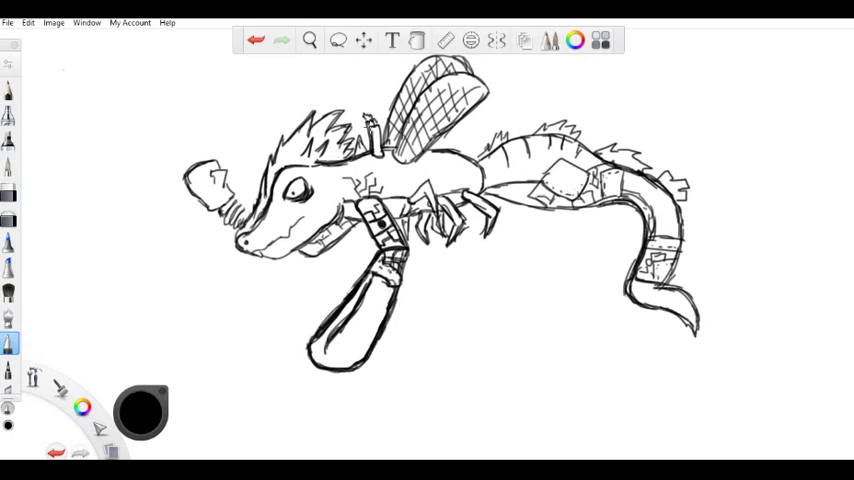
{"action": "mouse_move", "coordinate": [681, 141]}
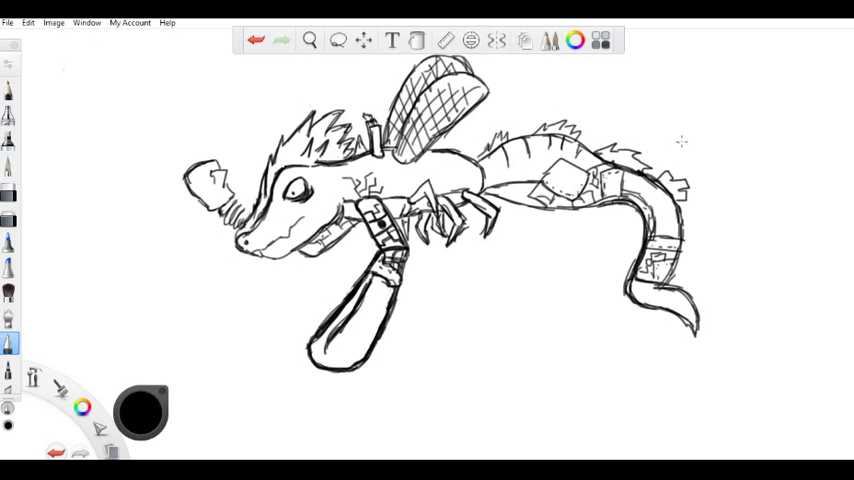